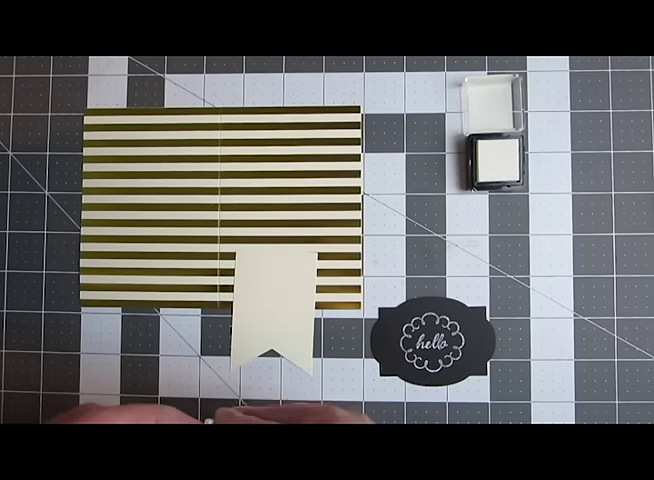
{"action": "mouse_move", "coordinate": [300, 280]}
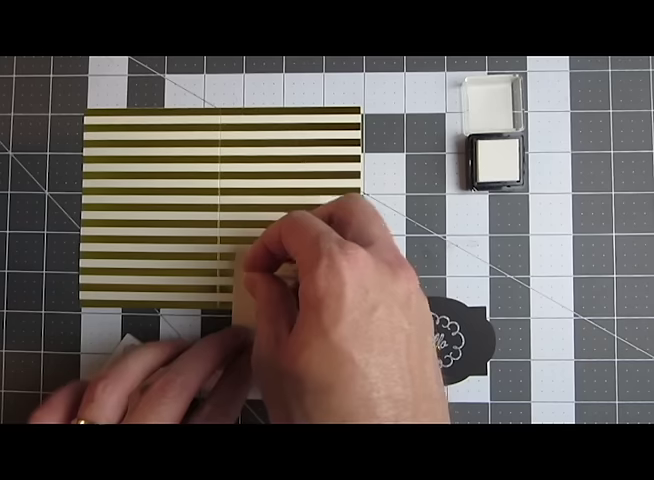